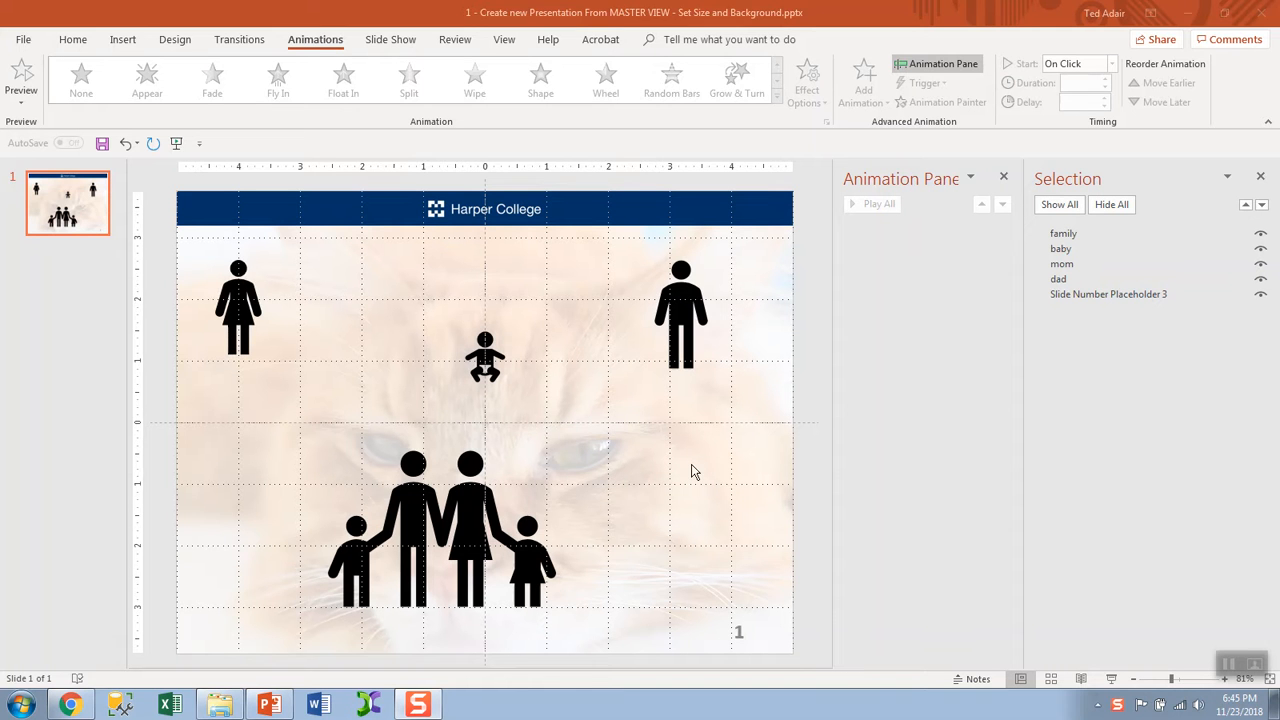
mouse_move(240, 313)
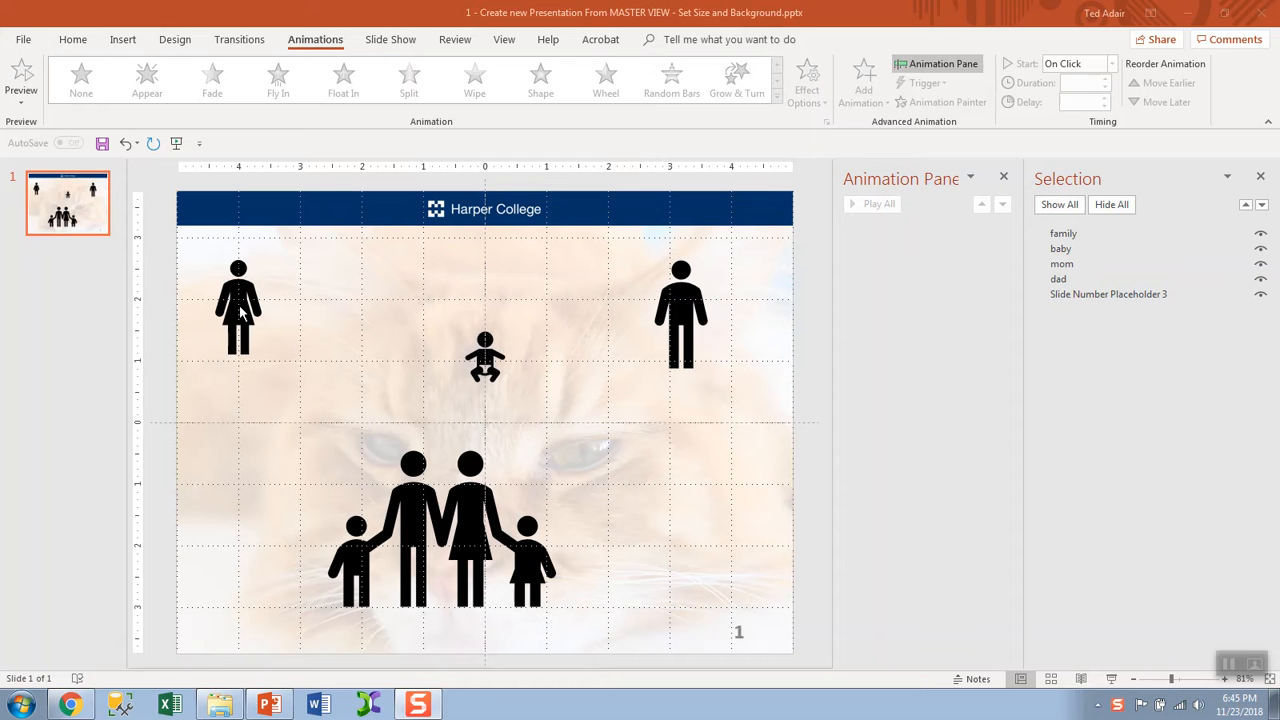
mouse_move(239, 307)
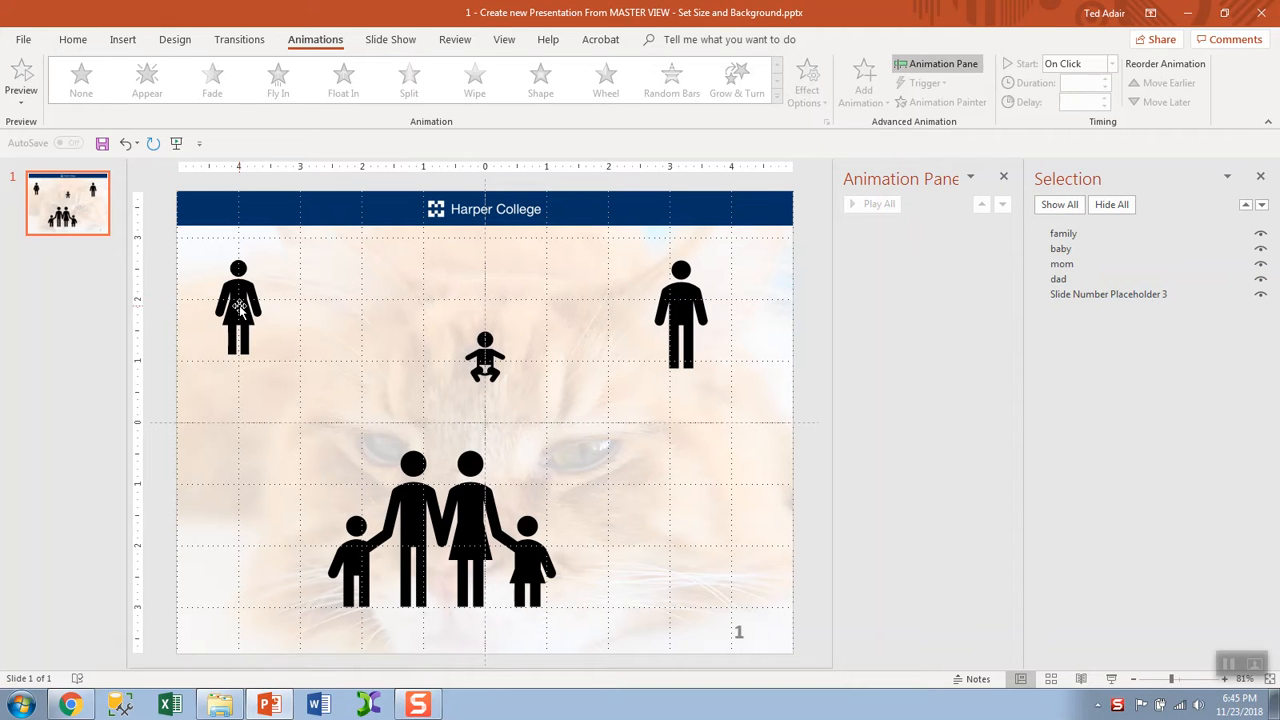
Give the mom and baby figures each an Appear entrance animation.
click(238, 305)
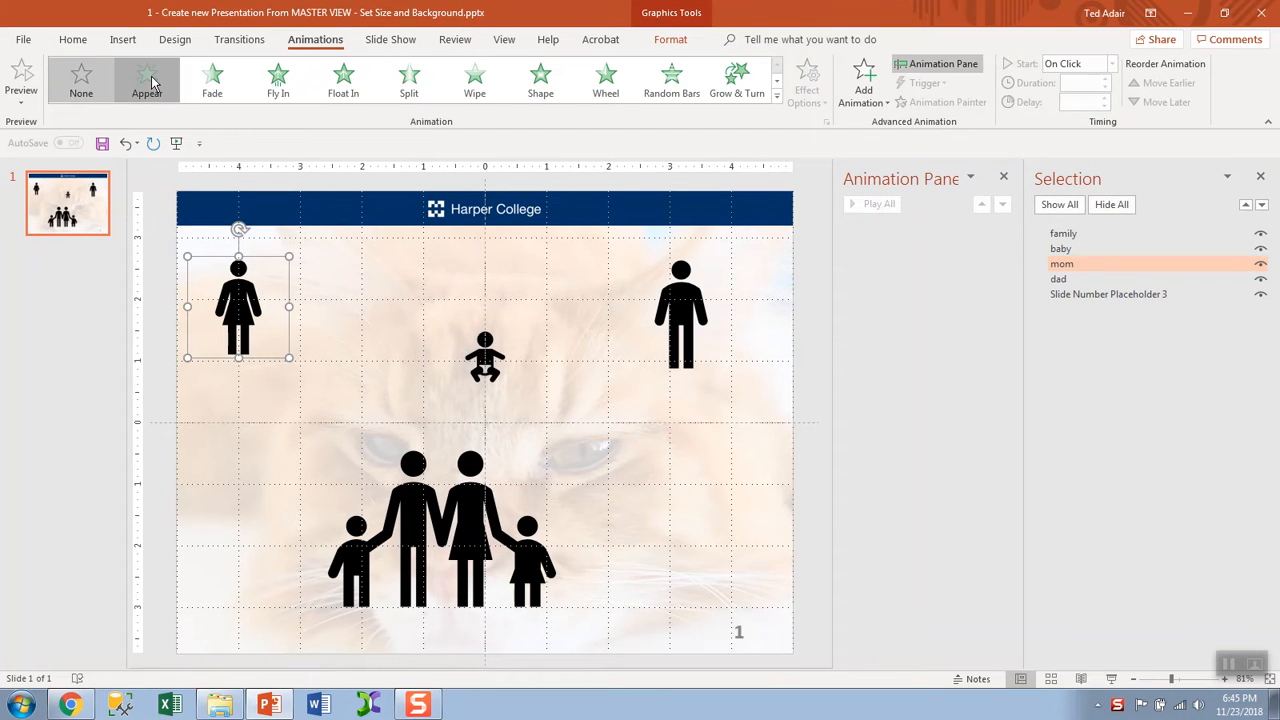
click(147, 79)
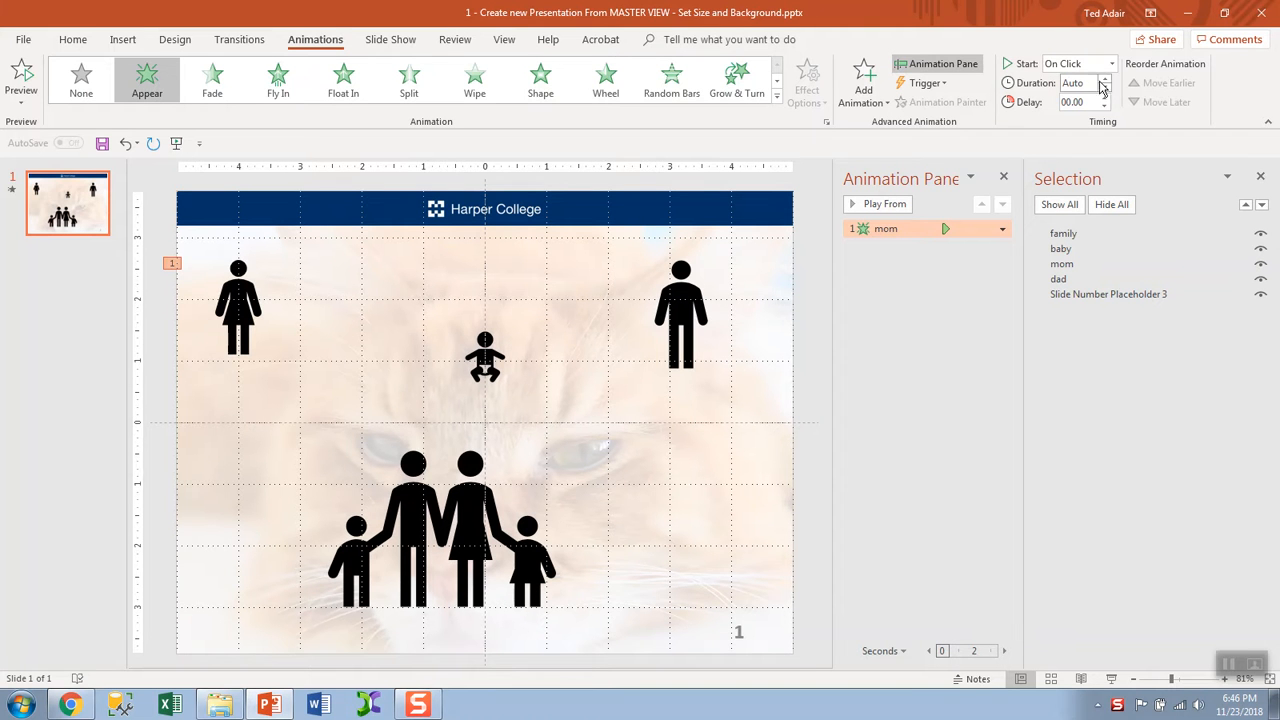
mouse_move(818, 165)
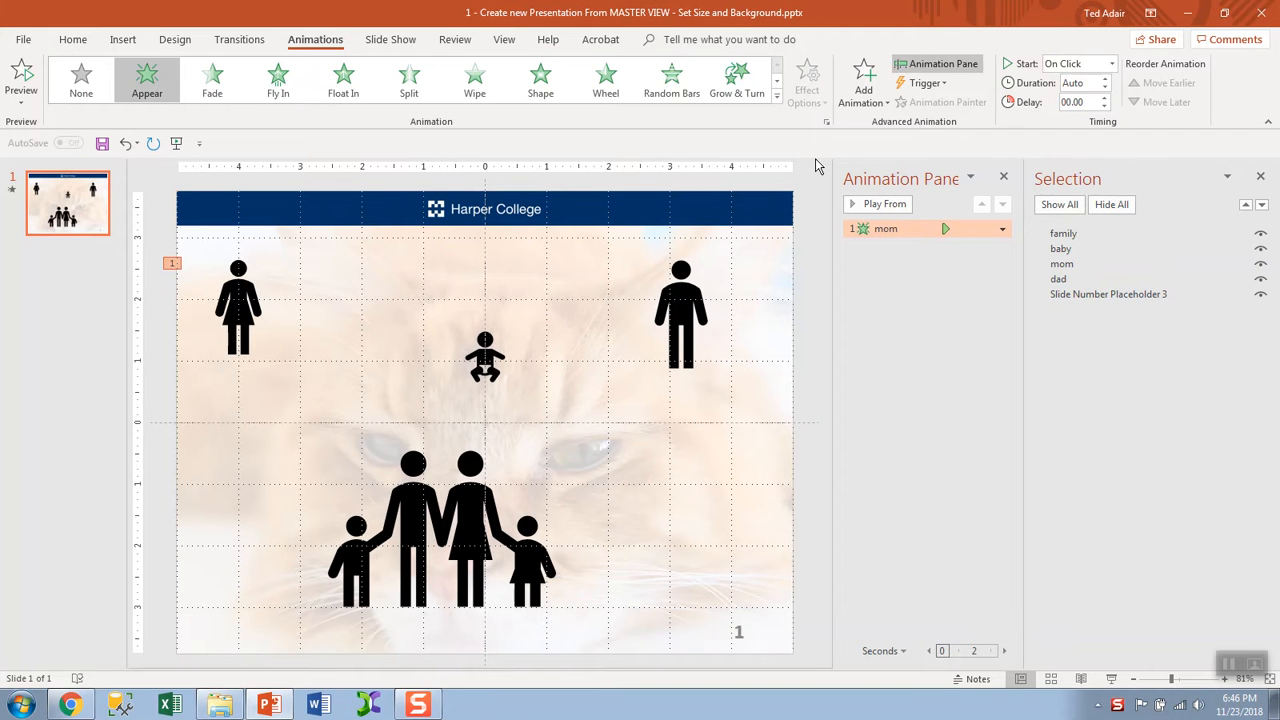
click(485, 357)
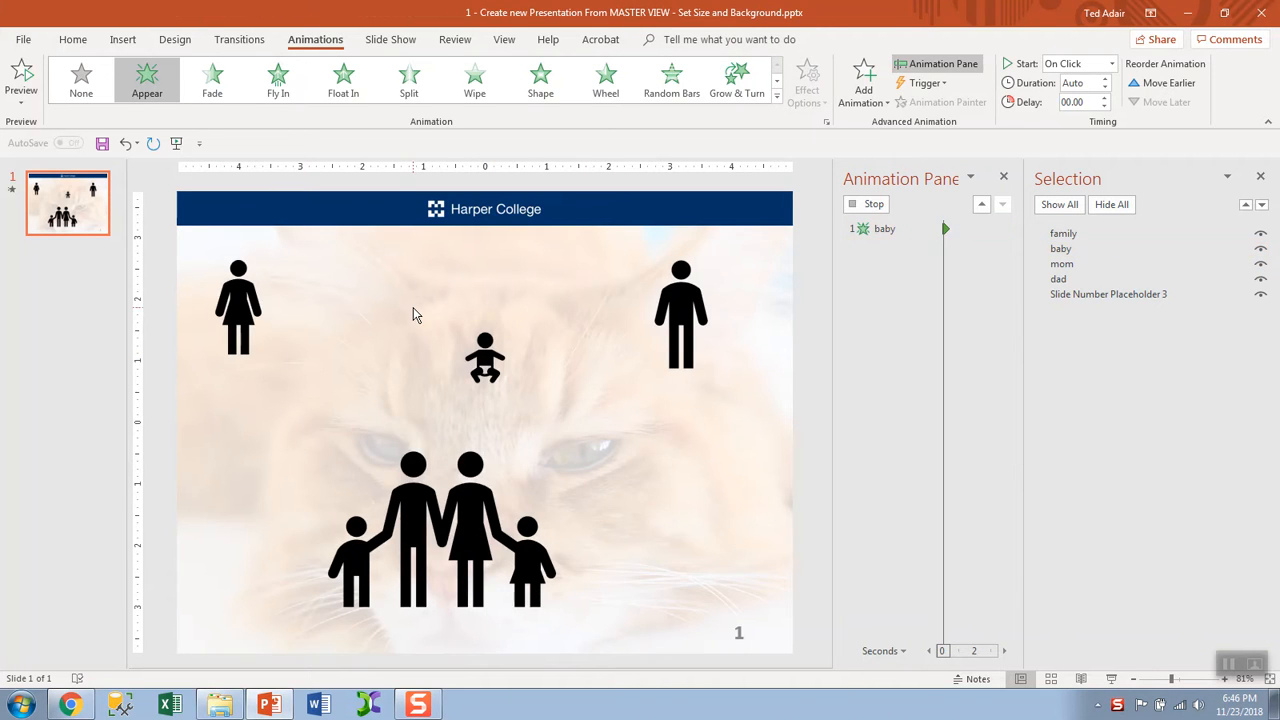
Give the dad and family figures each an Appear entrance animation, completing numbers 1 to 4.
click(680, 310)
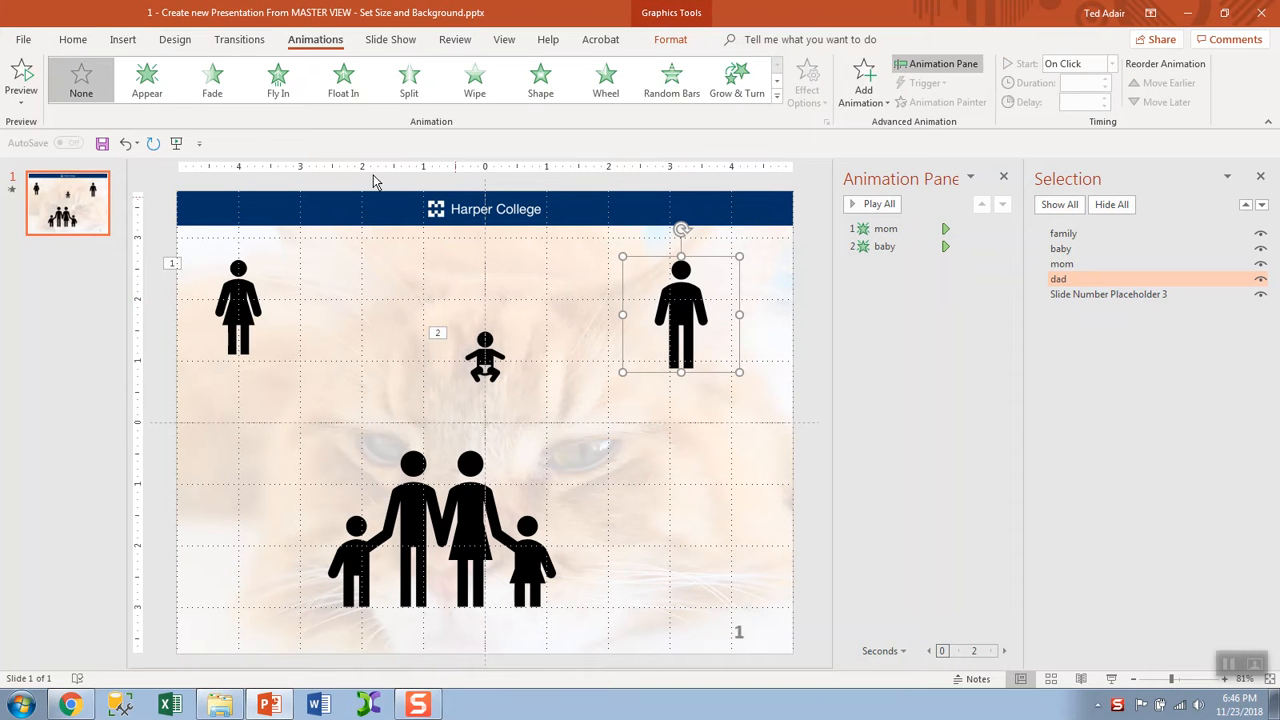
click(147, 80)
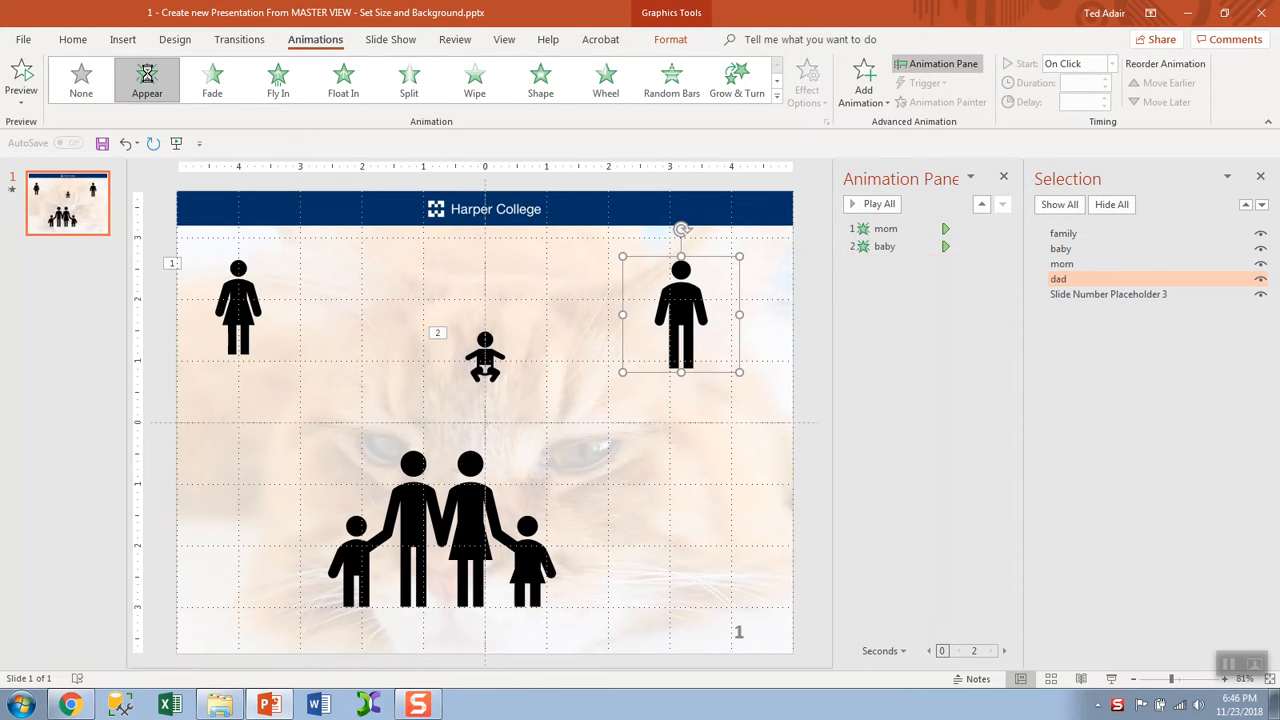
click(877, 203)
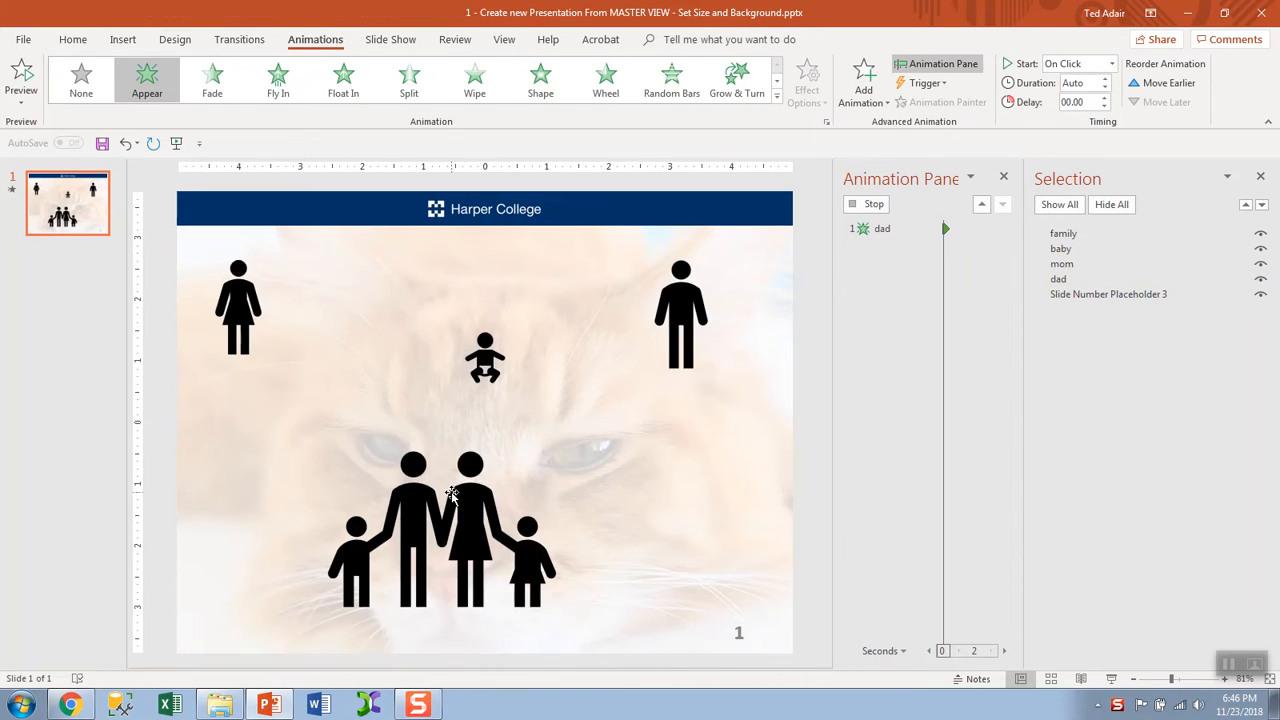
click(441, 527)
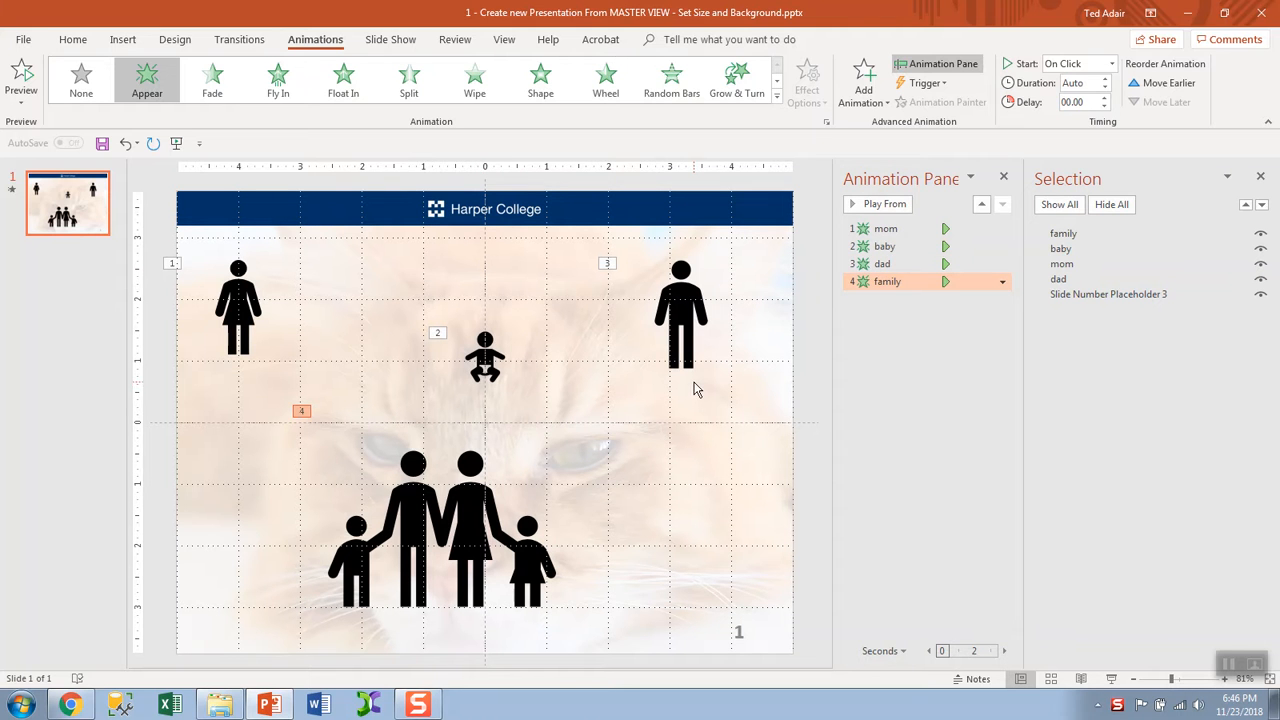
mouse_move(170, 285)
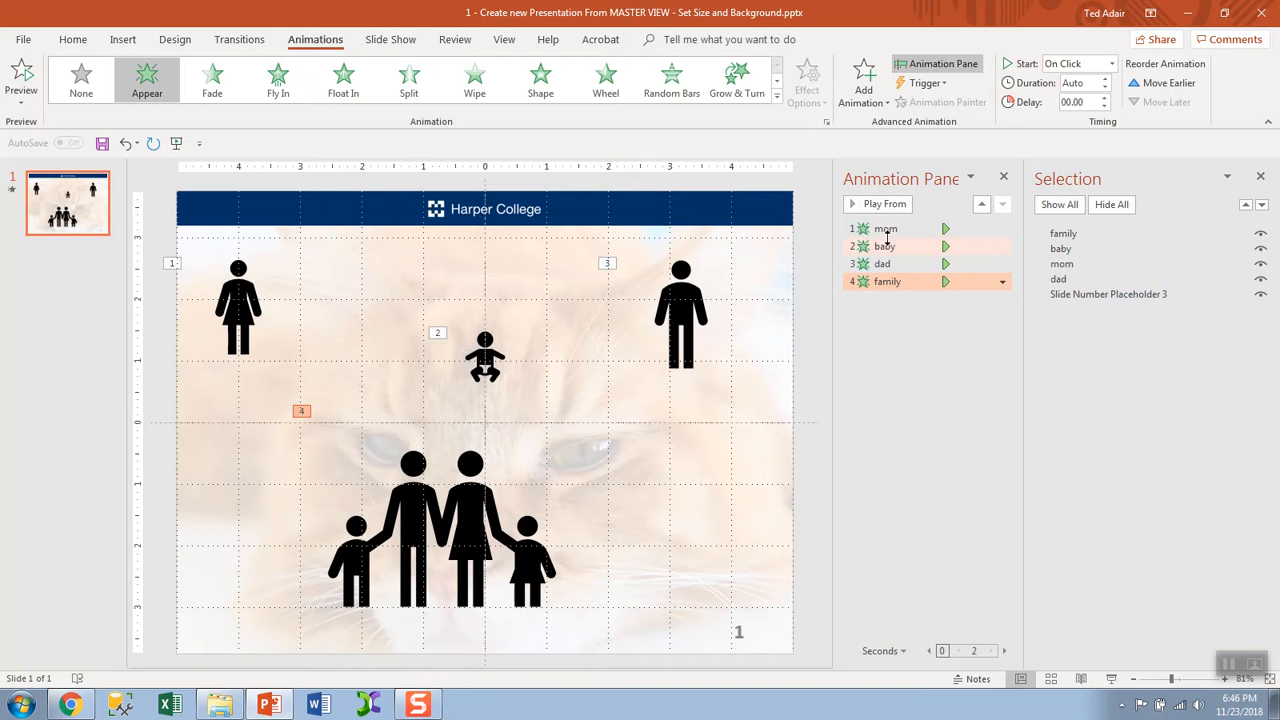
Select mom's Appear animation in the pane and show the Add Animation effects list.
click(886, 228)
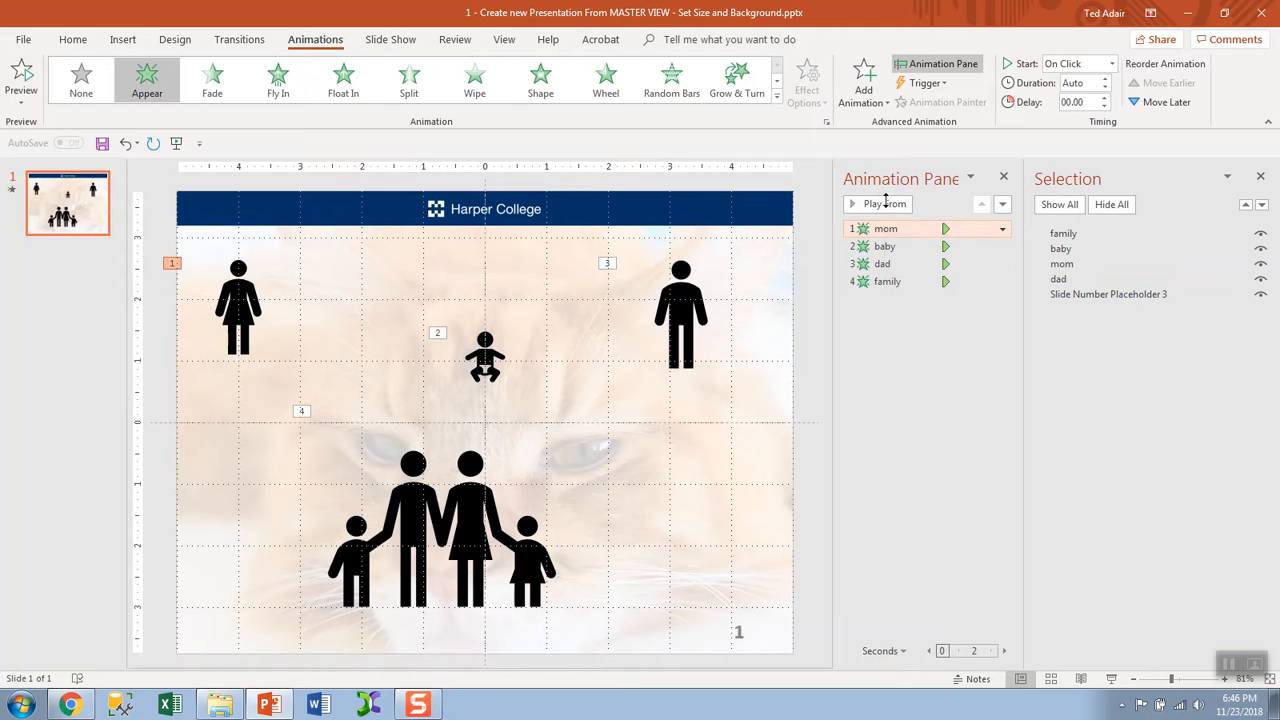
mouse_move(863, 75)
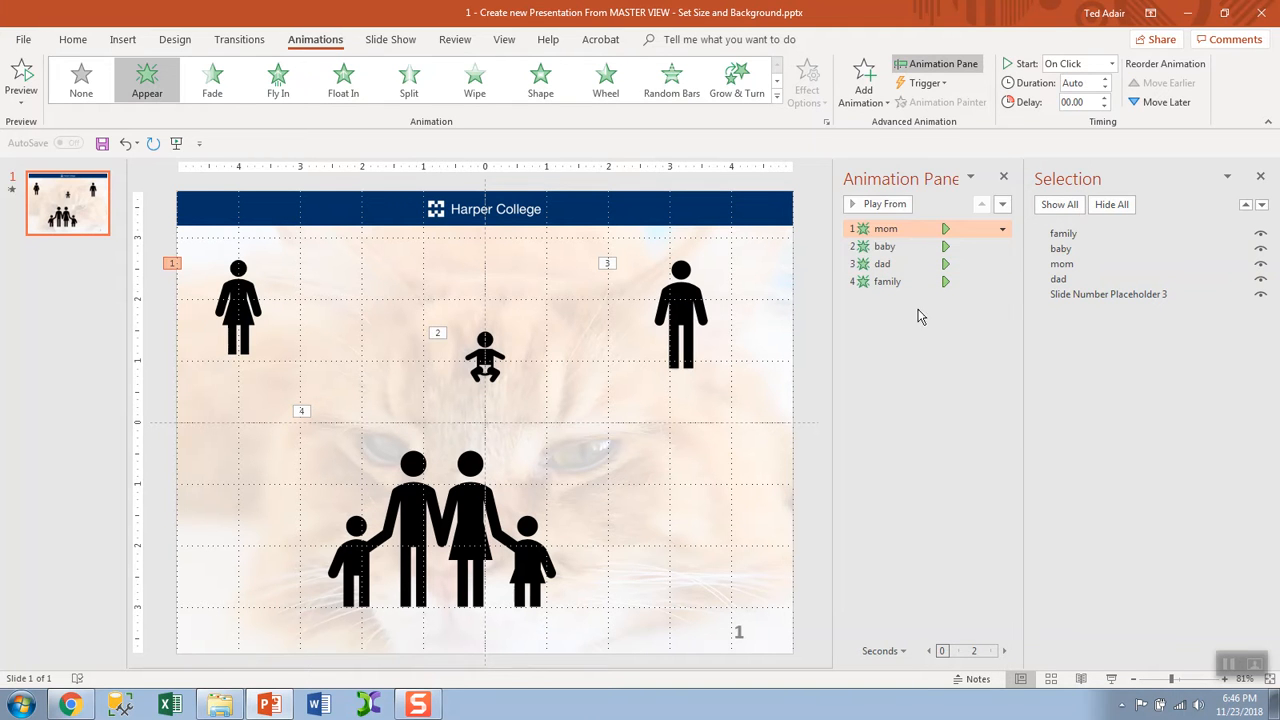
mouse_move(886, 228)
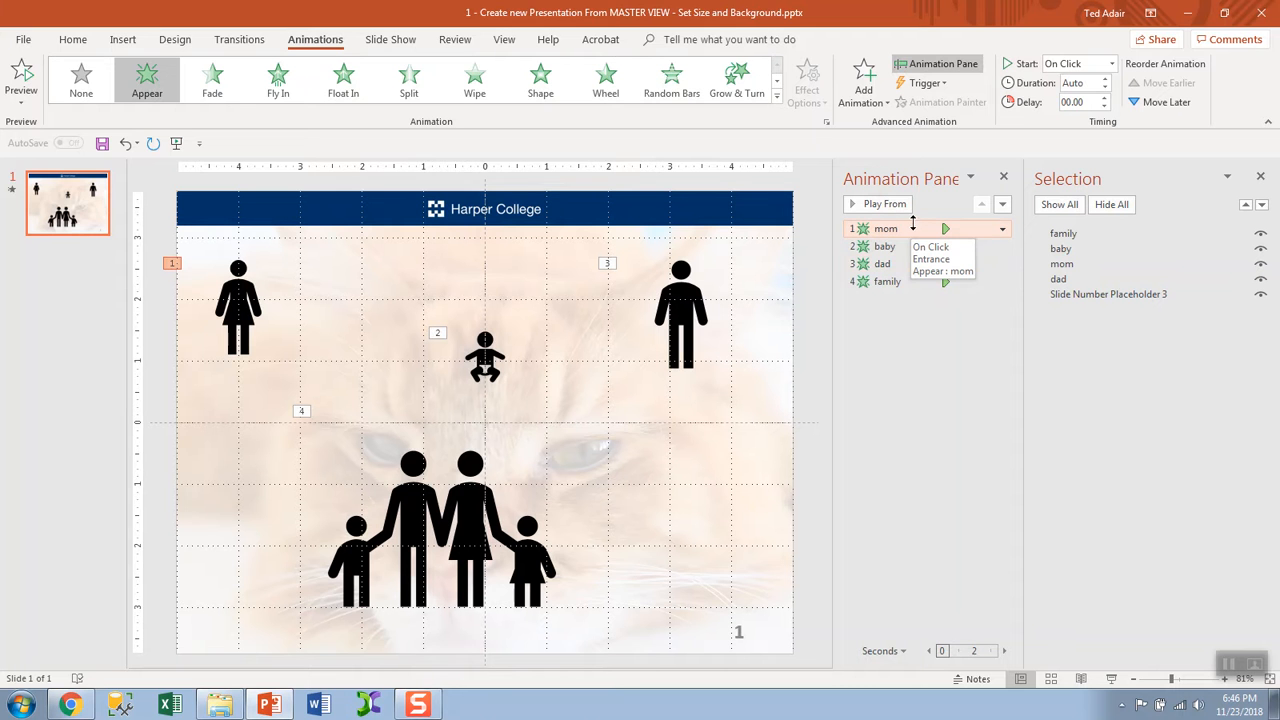
click(862, 88)
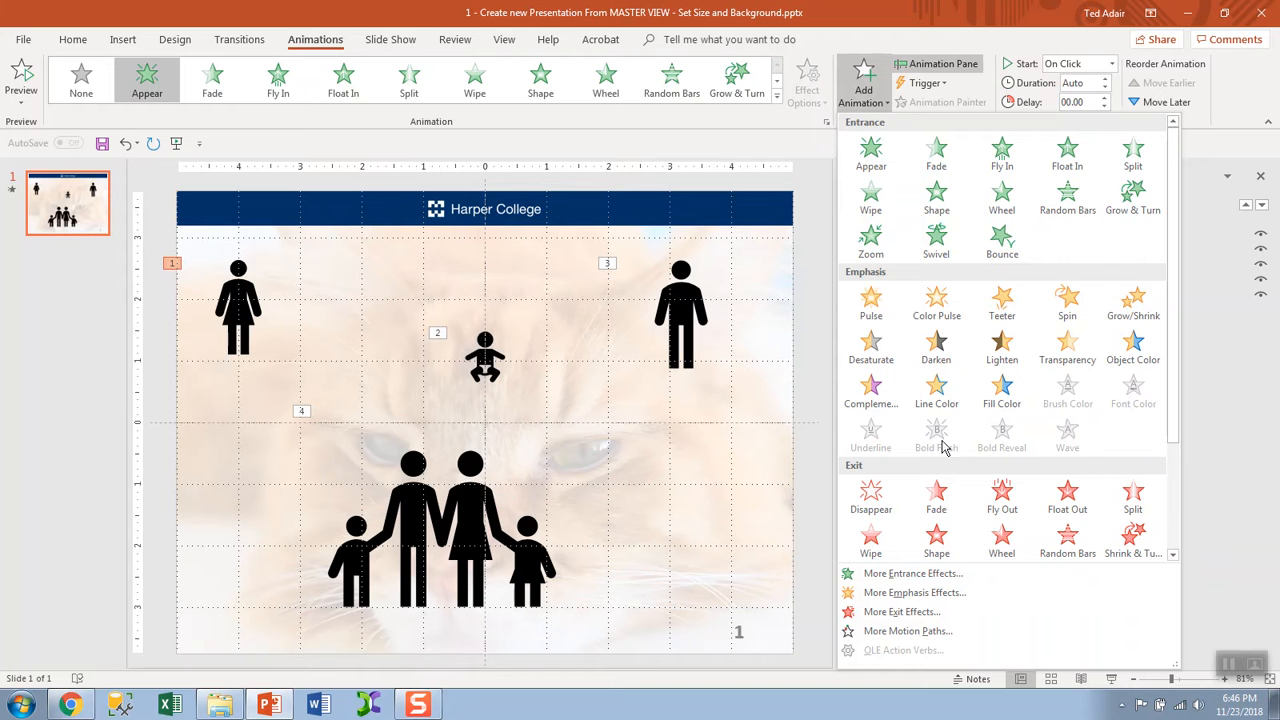
Add a Disappear exit animation for mom and baby after their entrances.
click(942, 63)
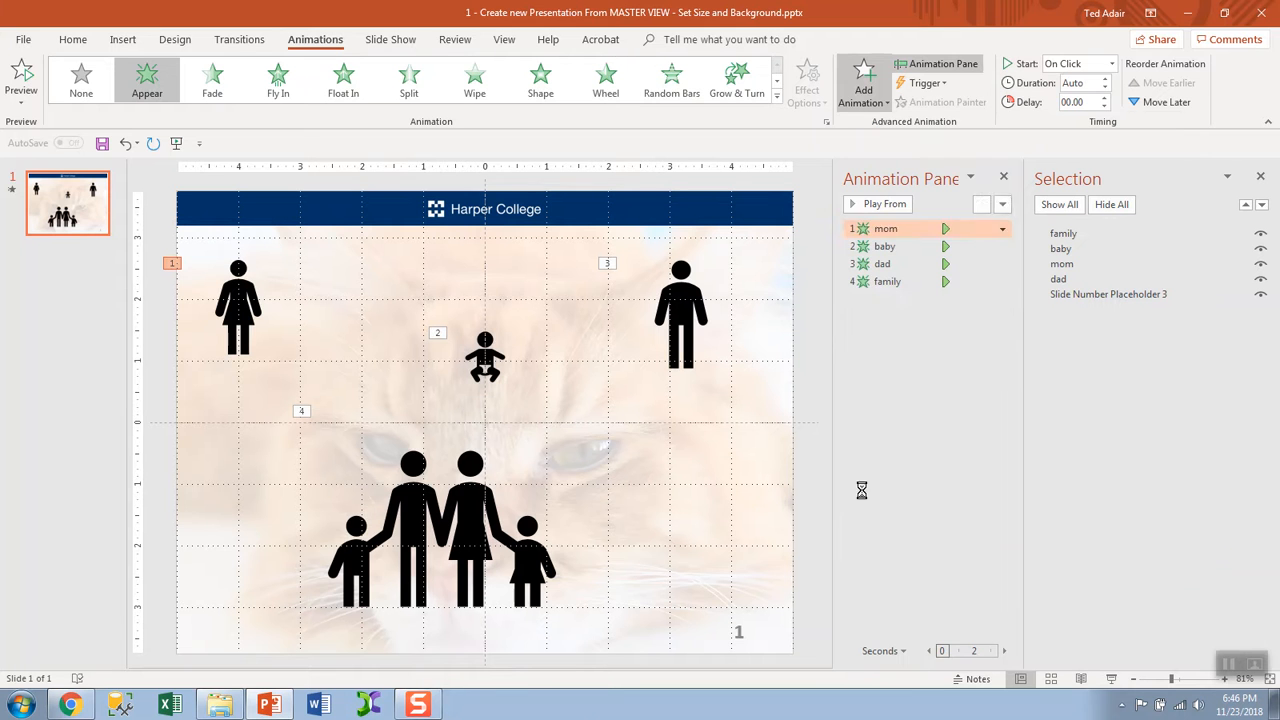
click(884, 203)
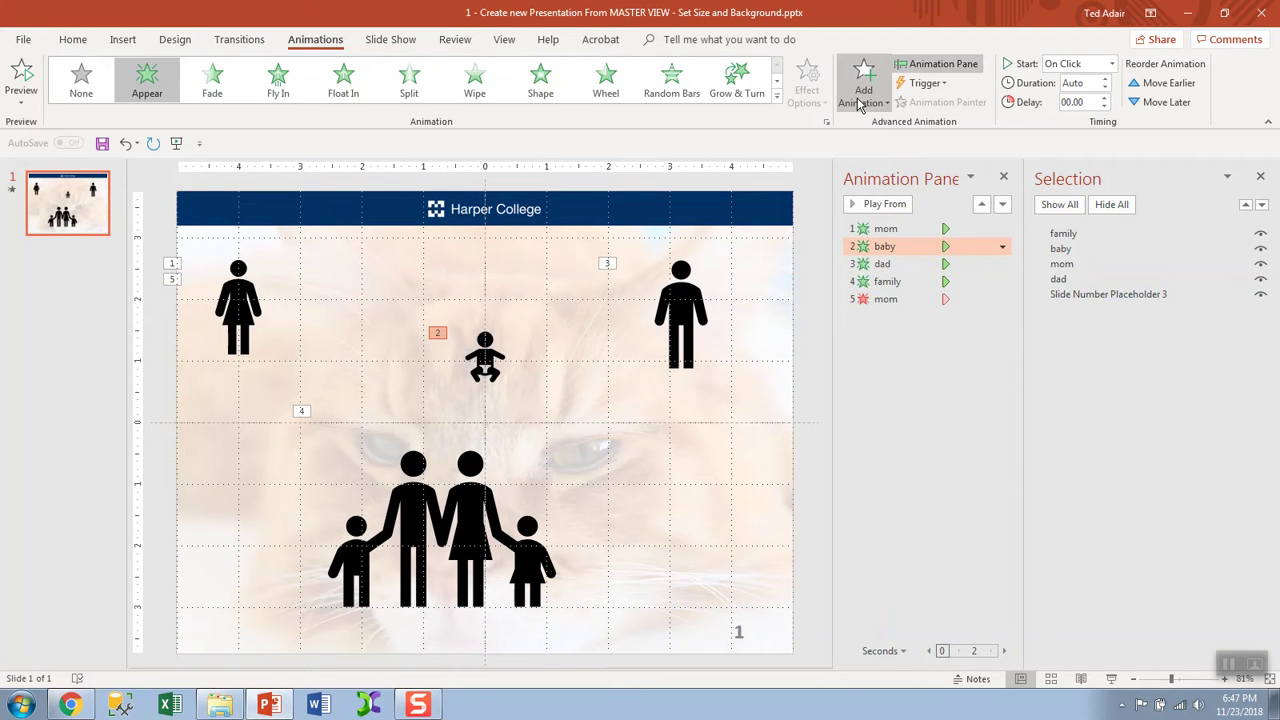
click(862, 82)
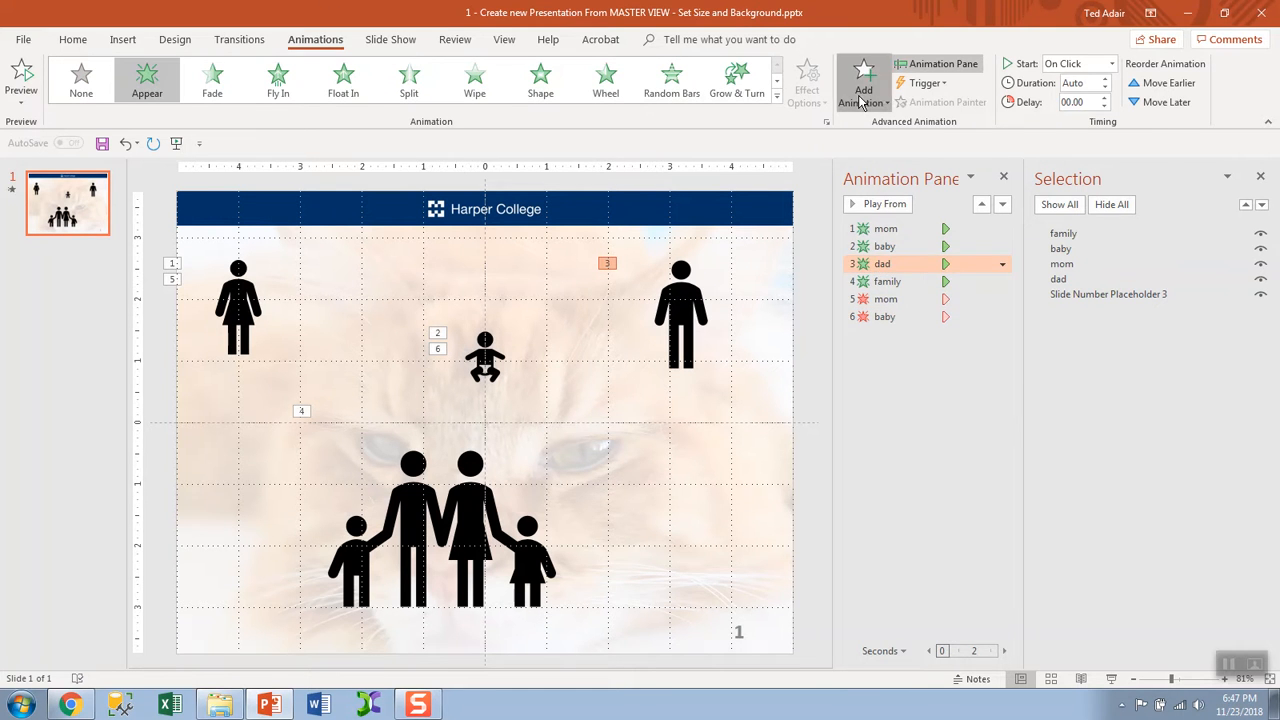
Add a Disappear exit animation for dad and family, completing exits 5 to 8.
click(863, 82)
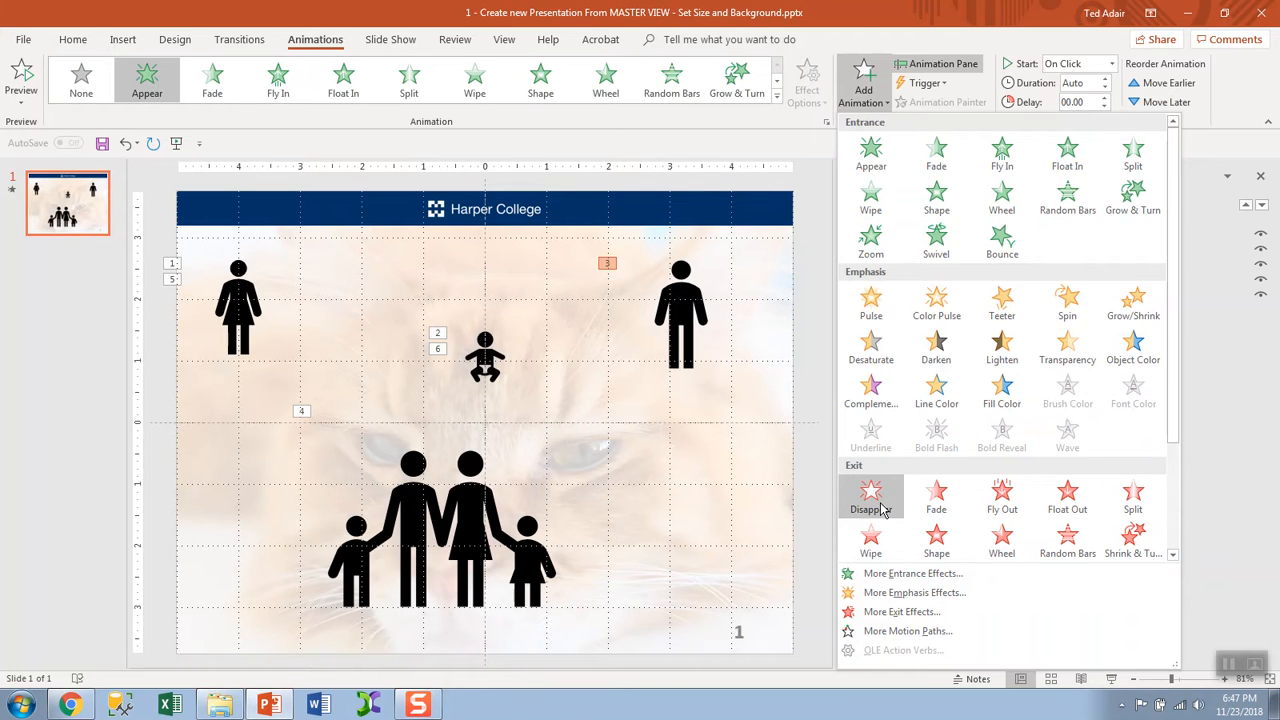
click(870, 497)
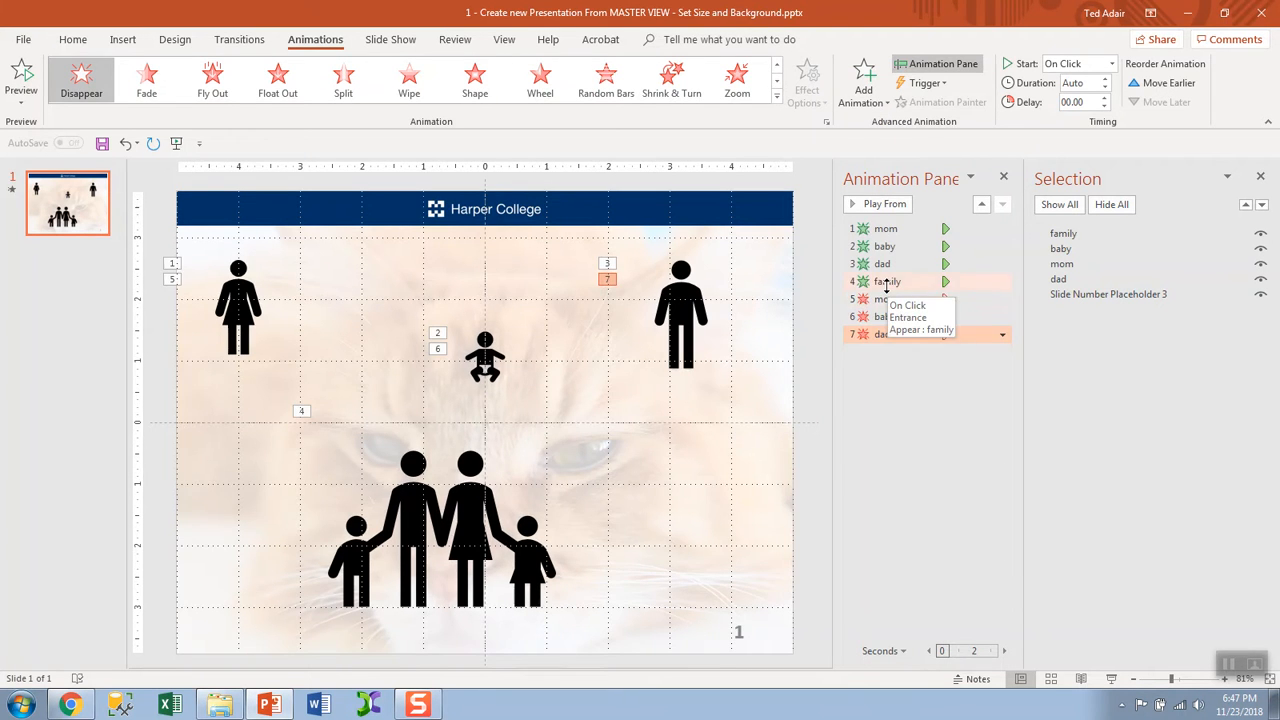
click(863, 80)
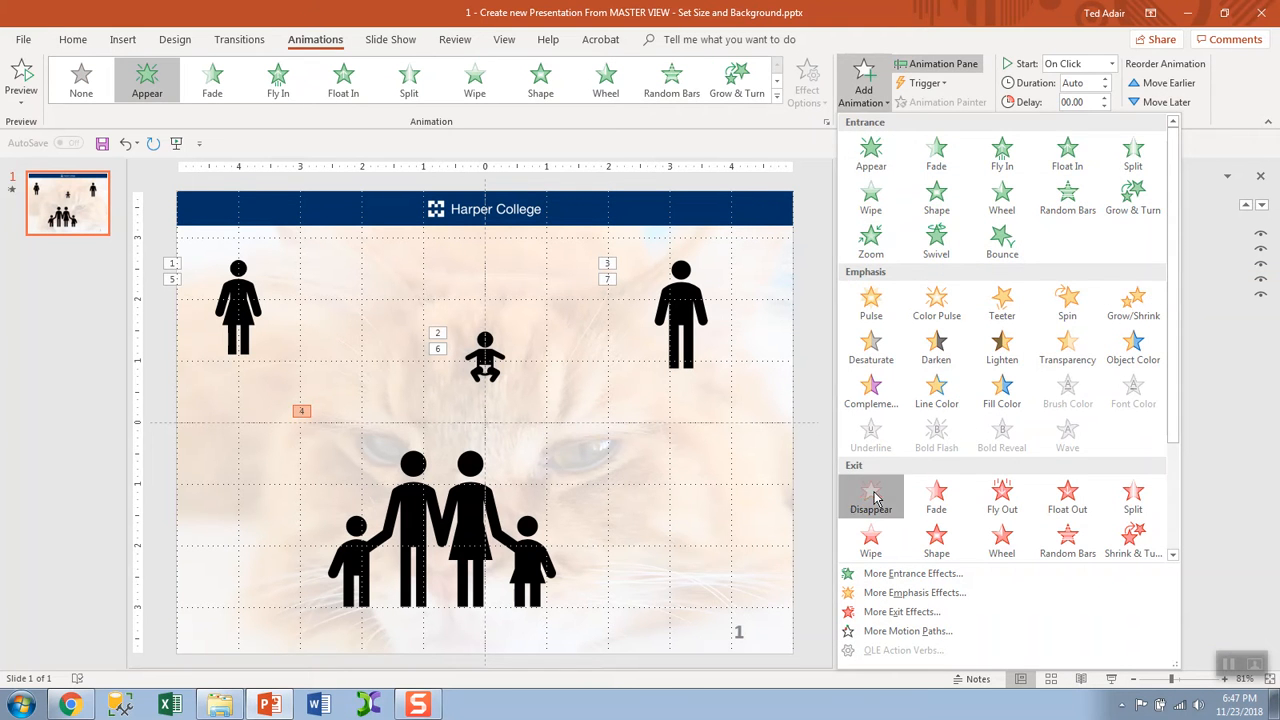
click(870, 495)
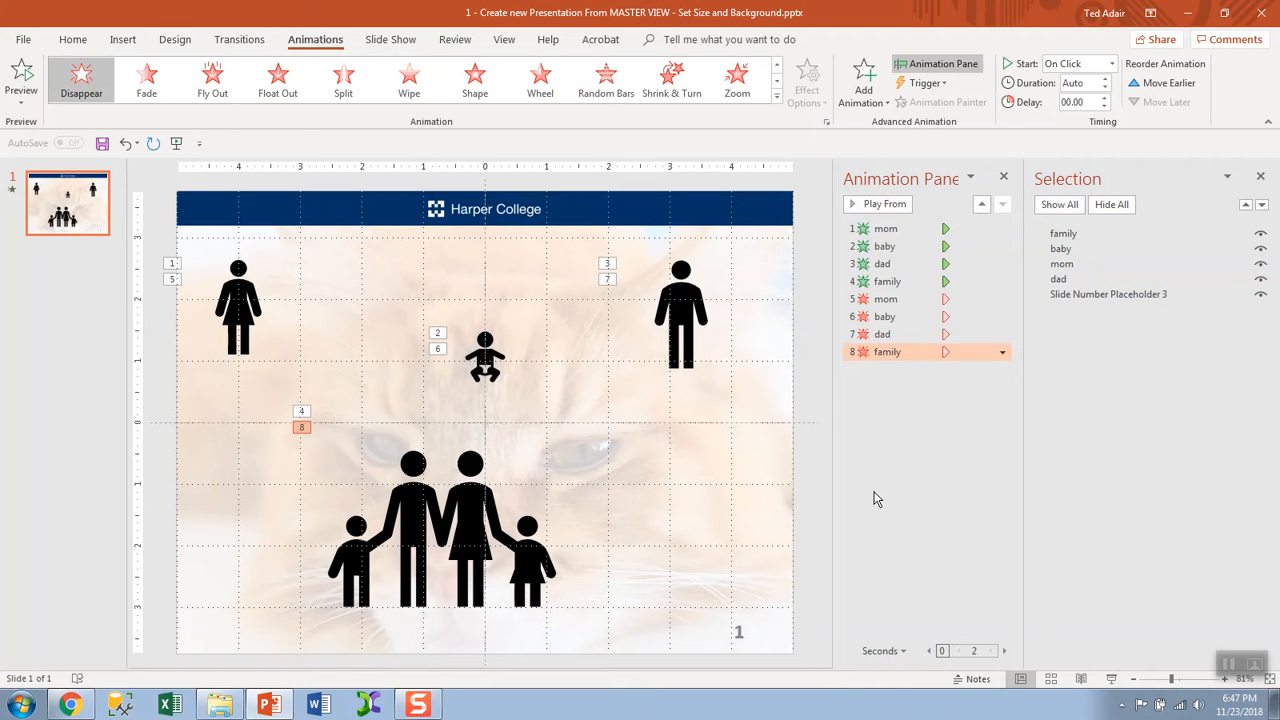
mouse_move(885, 228)
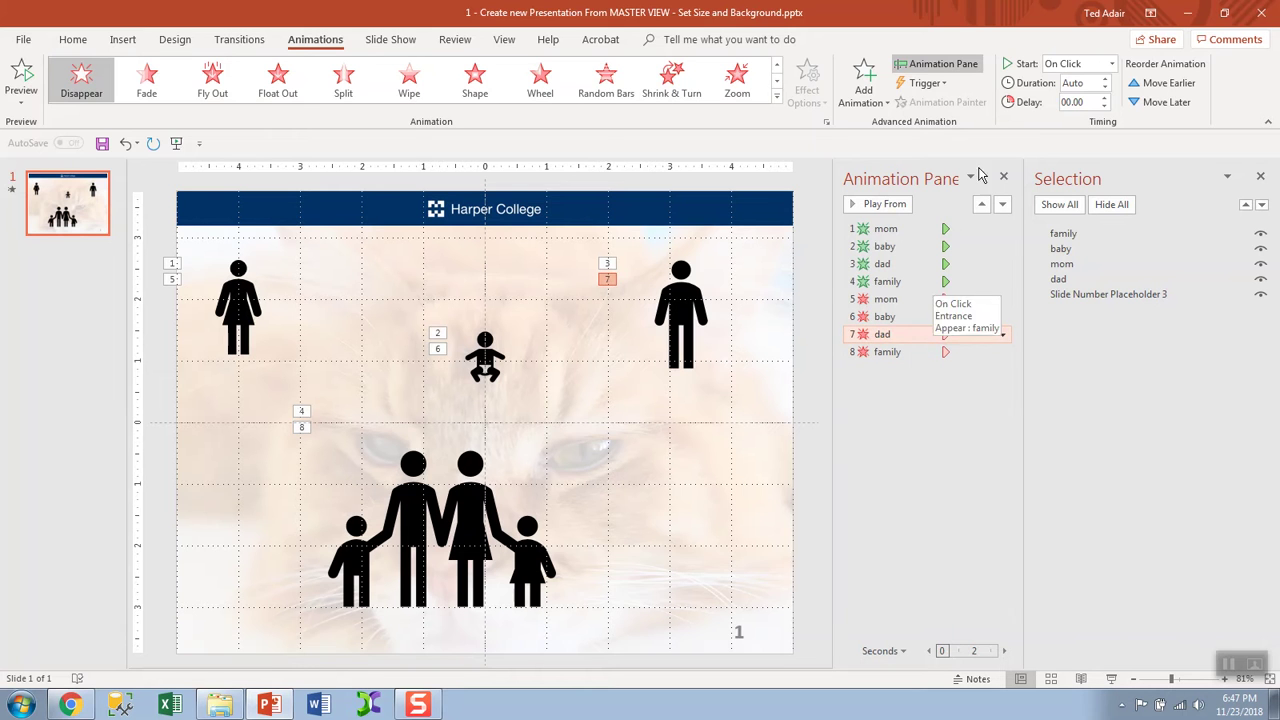
mouse_move(1085, 82)
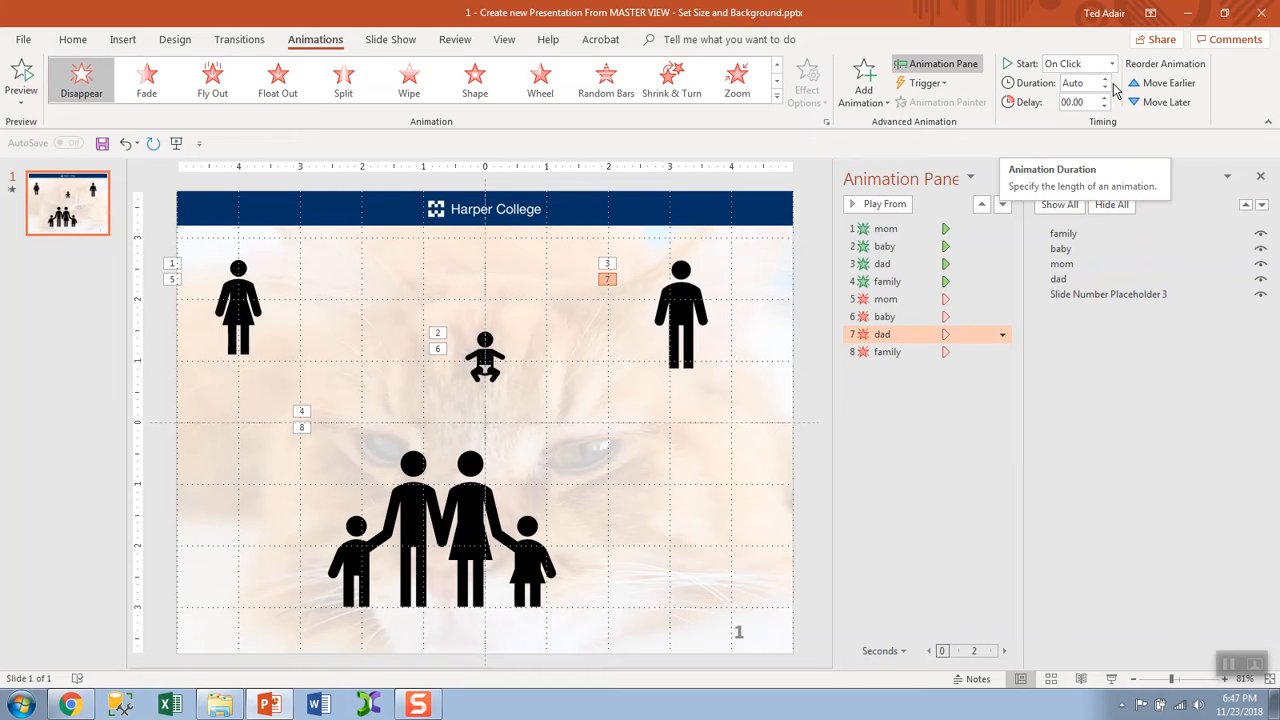
mouse_move(1105, 90)
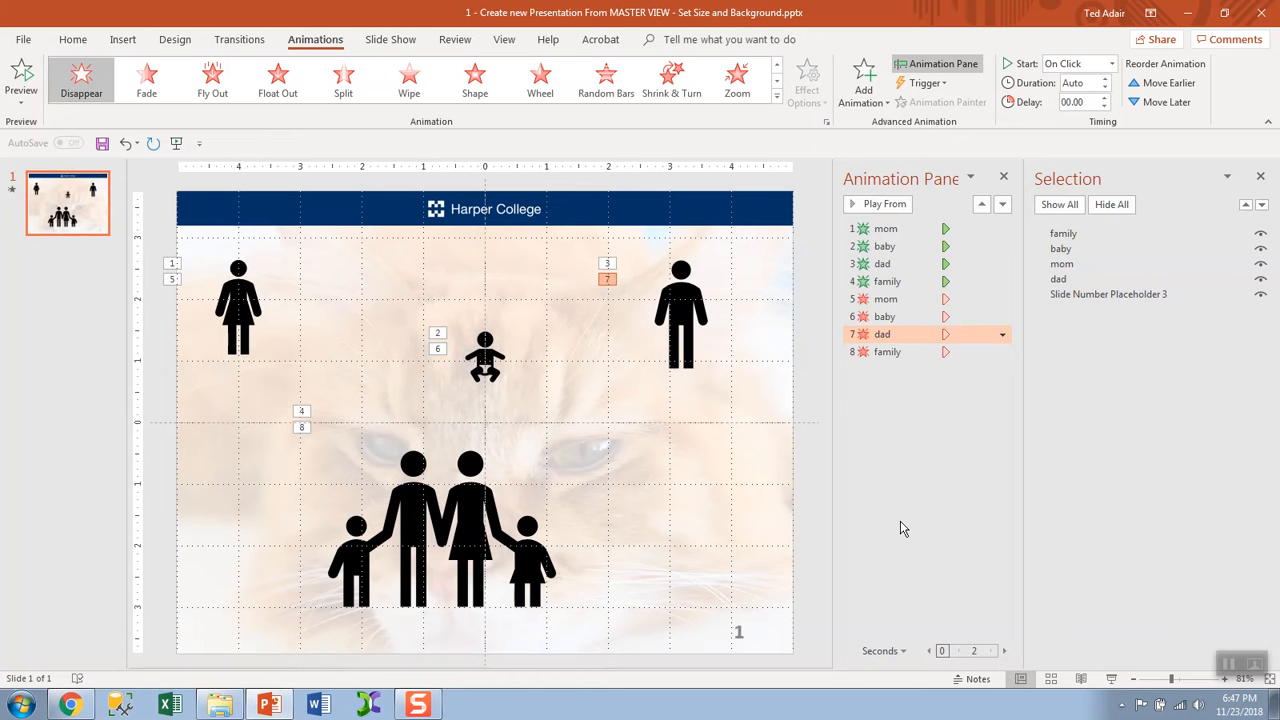
mouse_move(920, 384)
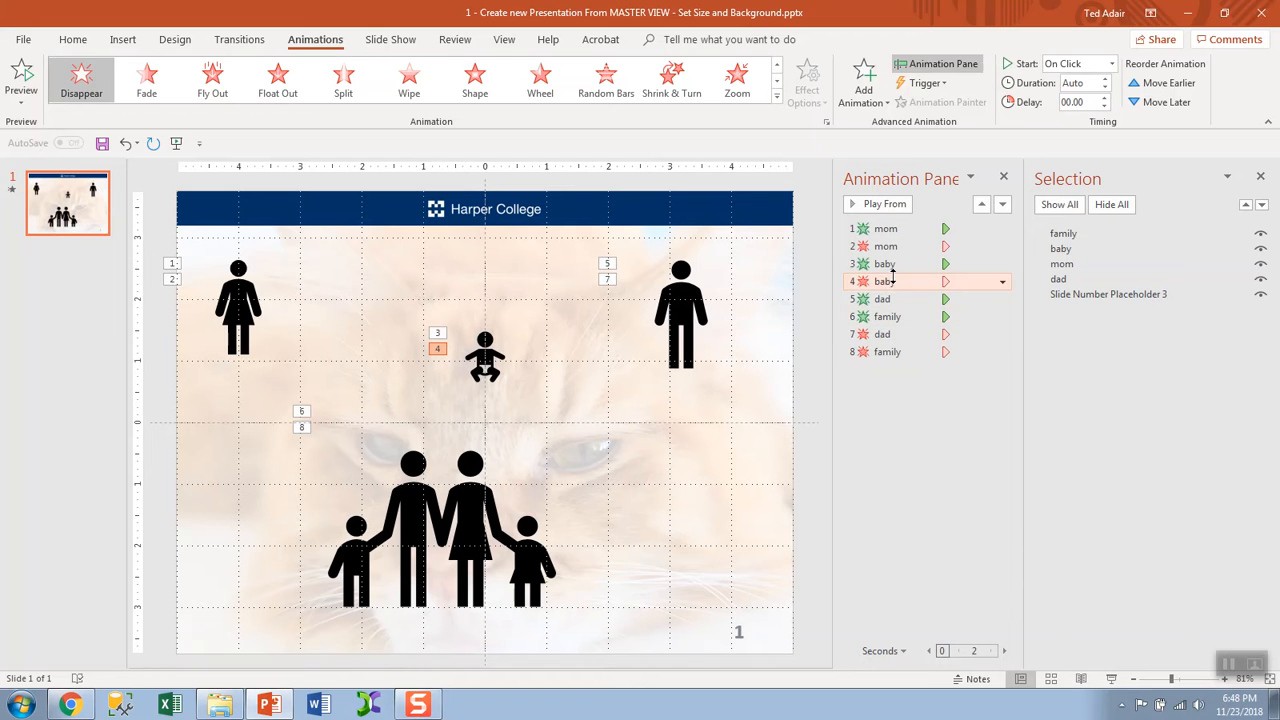
mouse_move(882, 333)
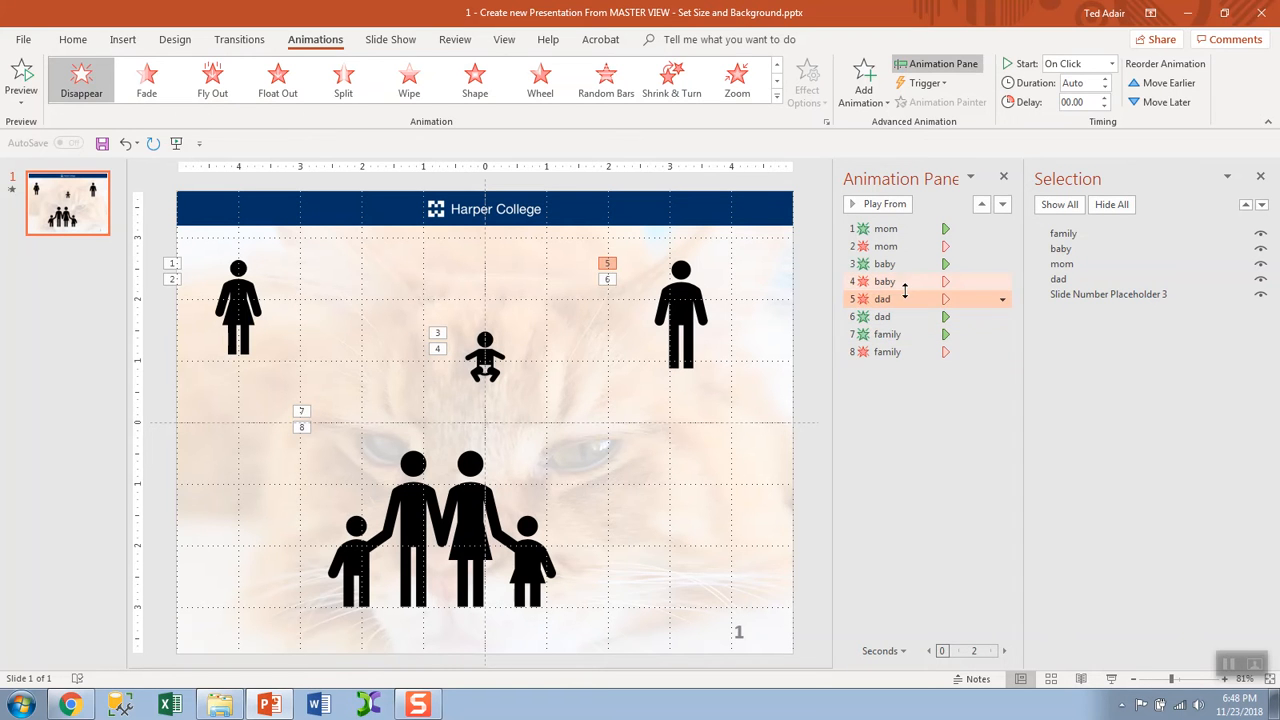
Move dad's and family's Disappear exits to follow their own Appear entrances.
click(882, 298)
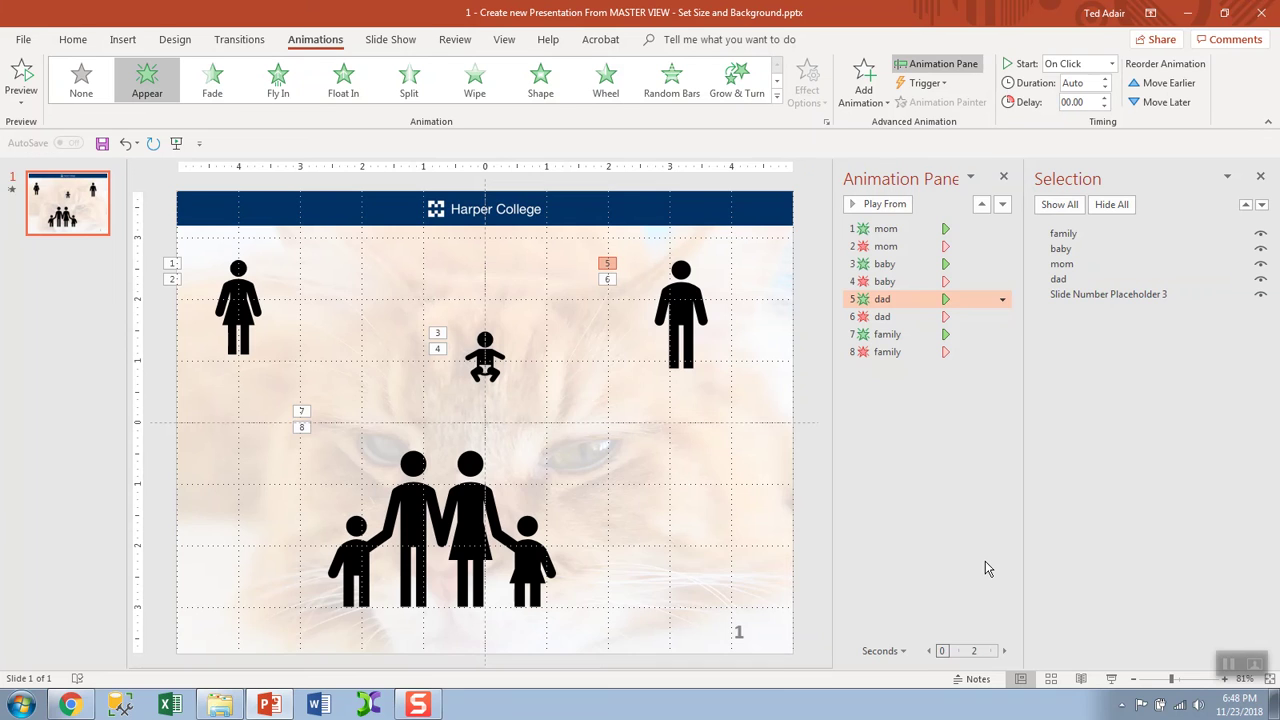
mouse_move(1218, 644)
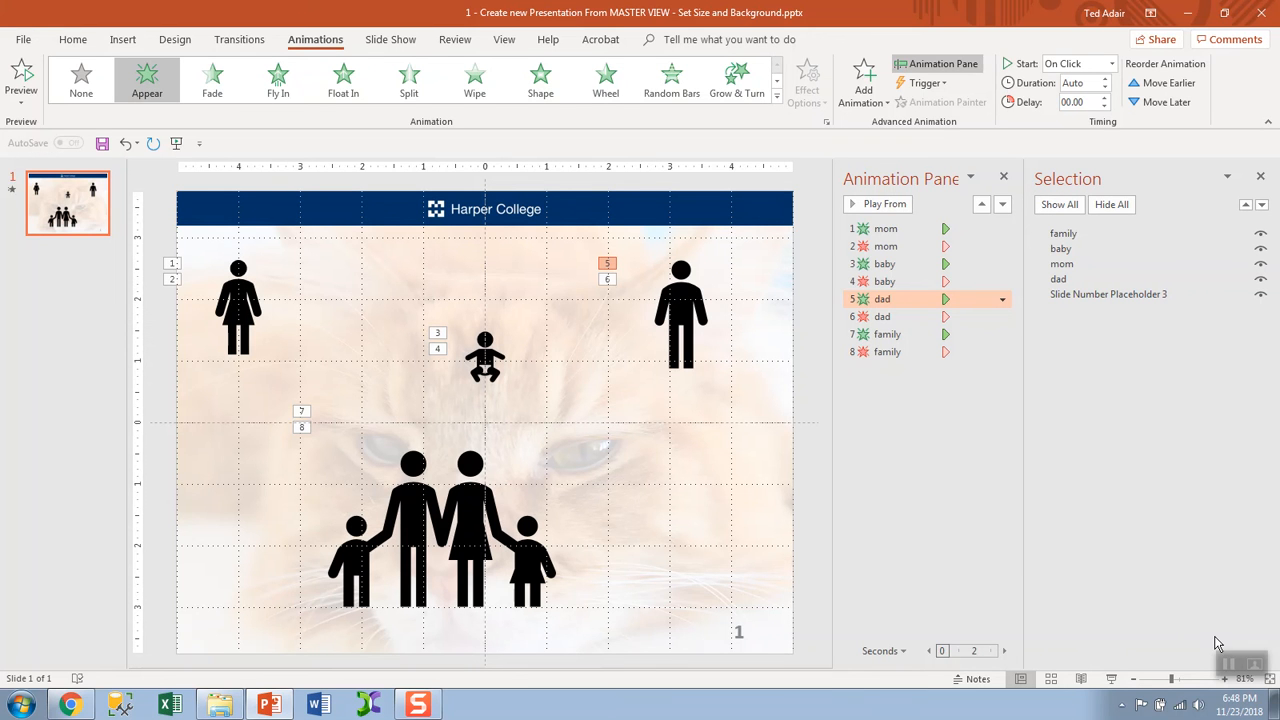